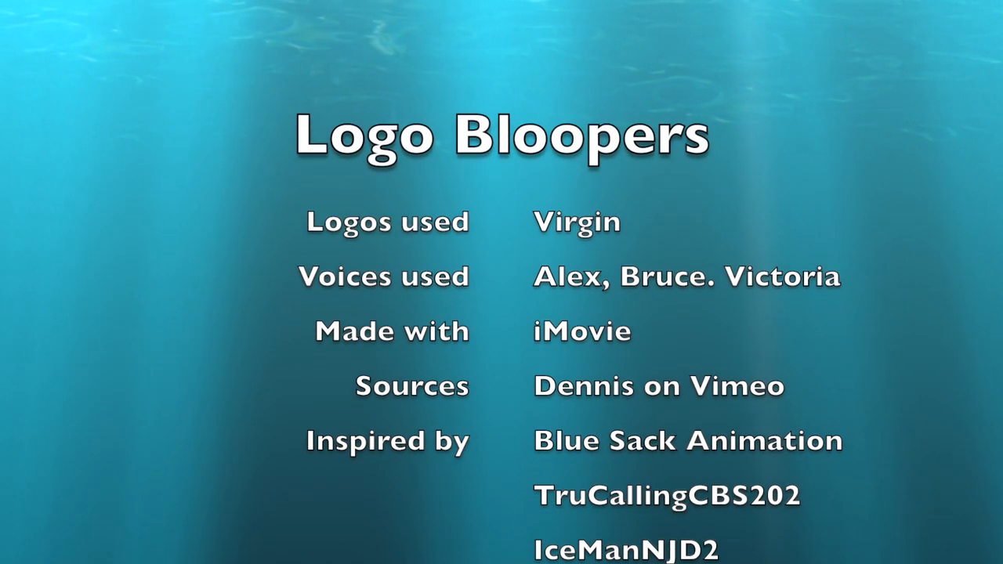
pyautogui.scroll(3)
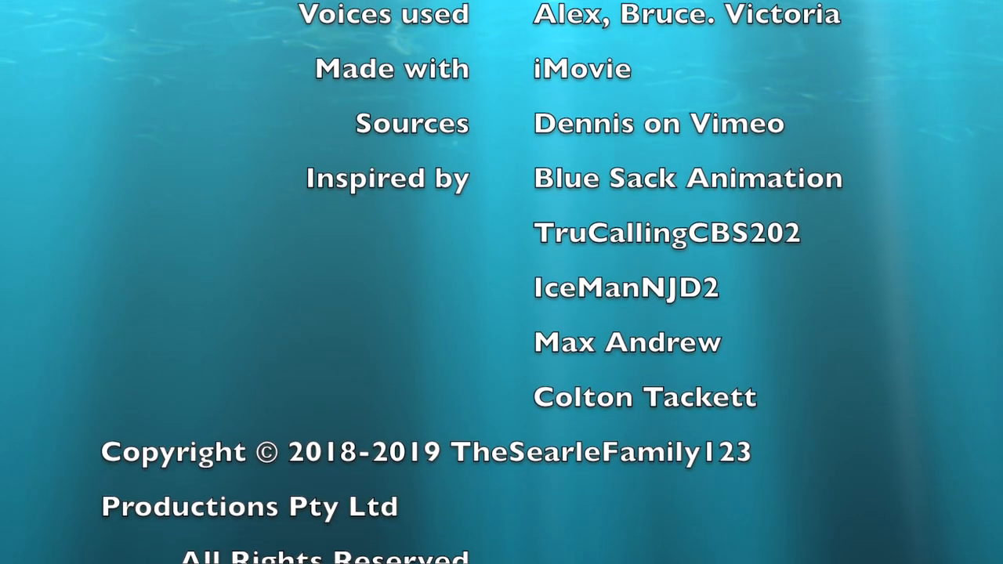
pyautogui.scroll(3)
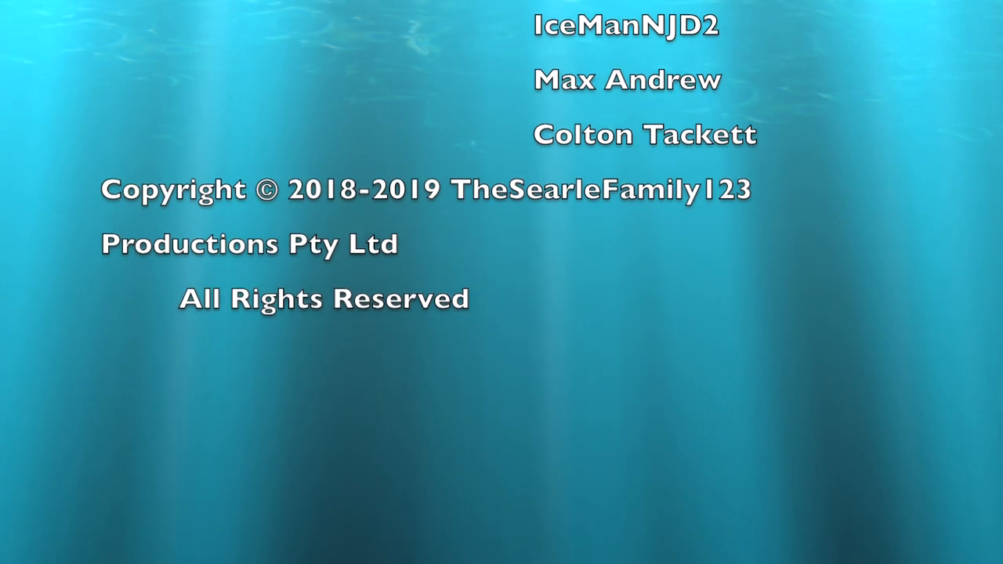